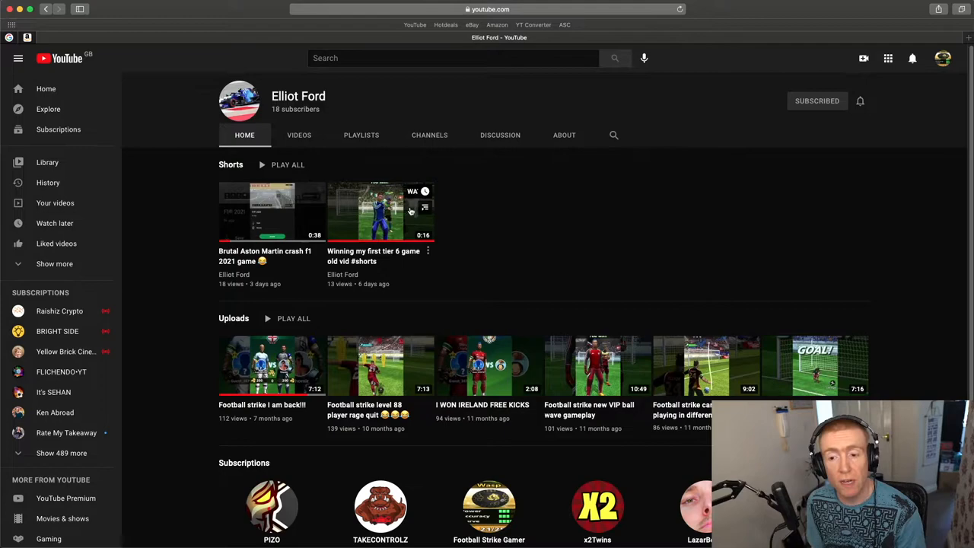
mouse_move(271, 364)
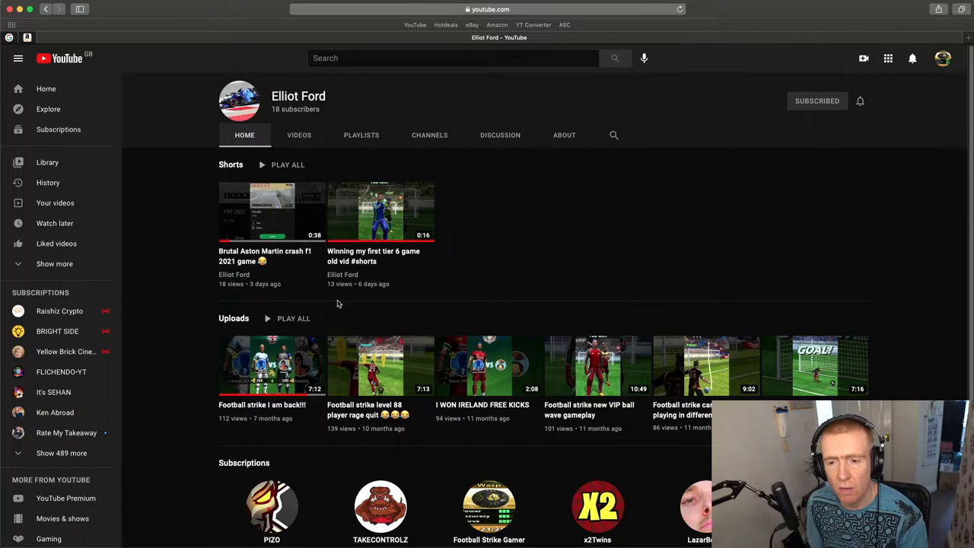
Step: Show all eight uploads on the Elliot Ford channel's Videos tab
left_click(298, 134)
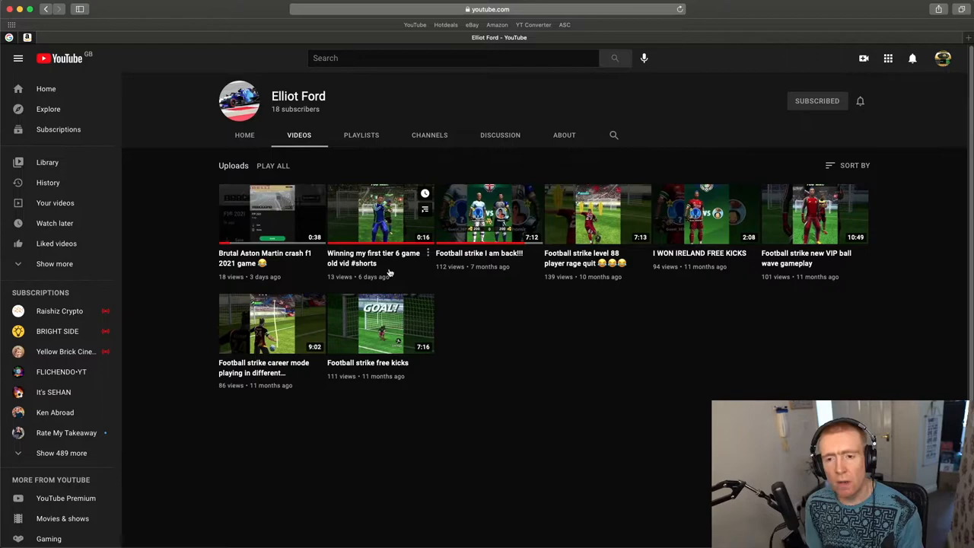
mouse_move(365, 373)
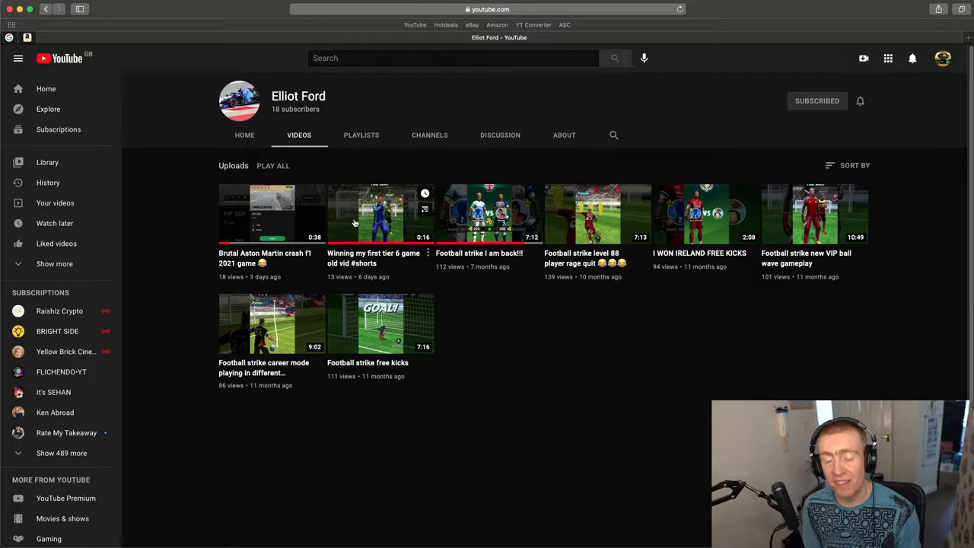
mouse_move(439, 242)
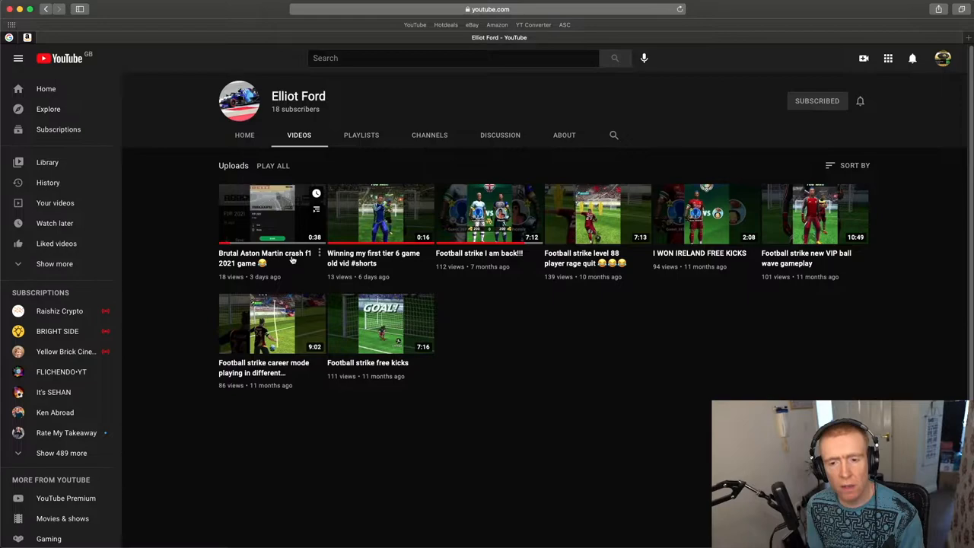
Step: Play the Short "Brutal Aston Martin crash F1 2021 game" from the uploads grid
left_click(255, 214)
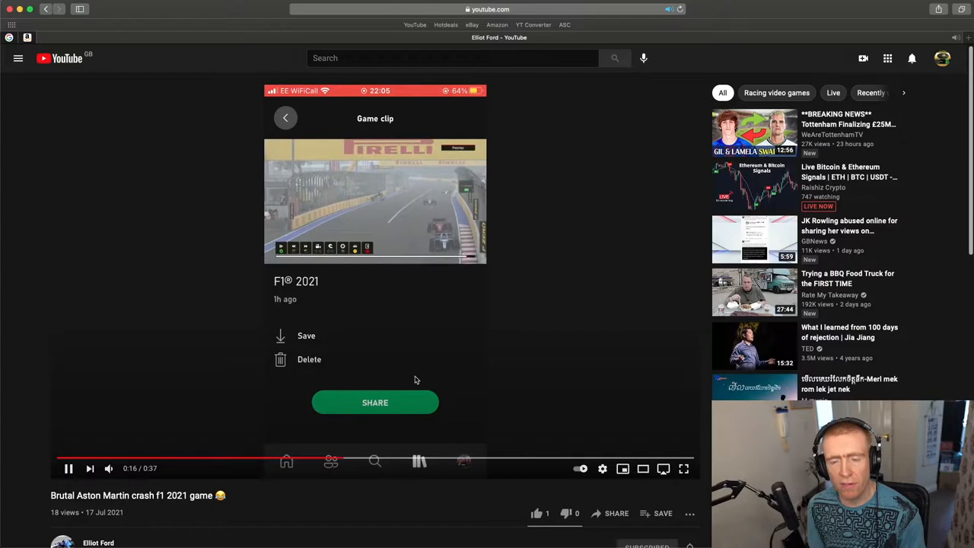
mouse_move(470, 459)
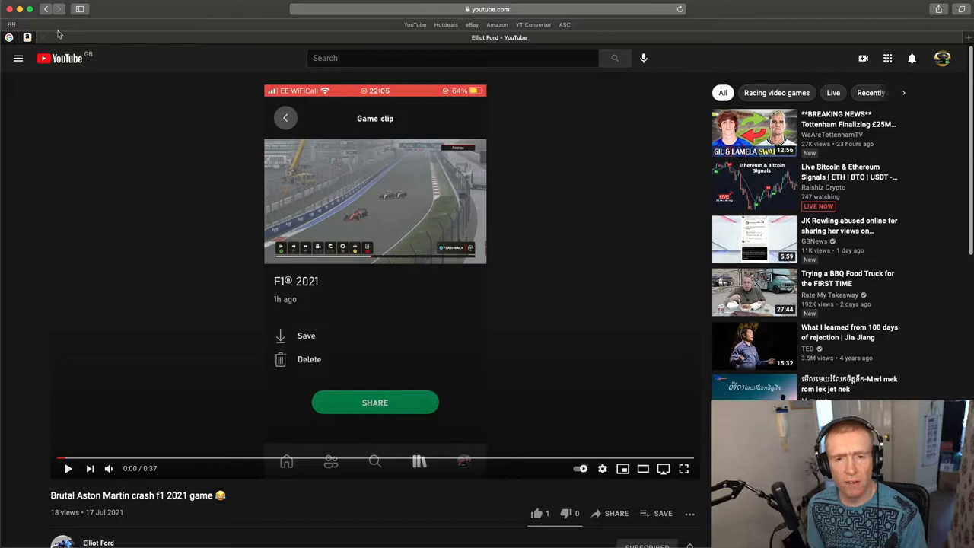
mouse_move(46, 9)
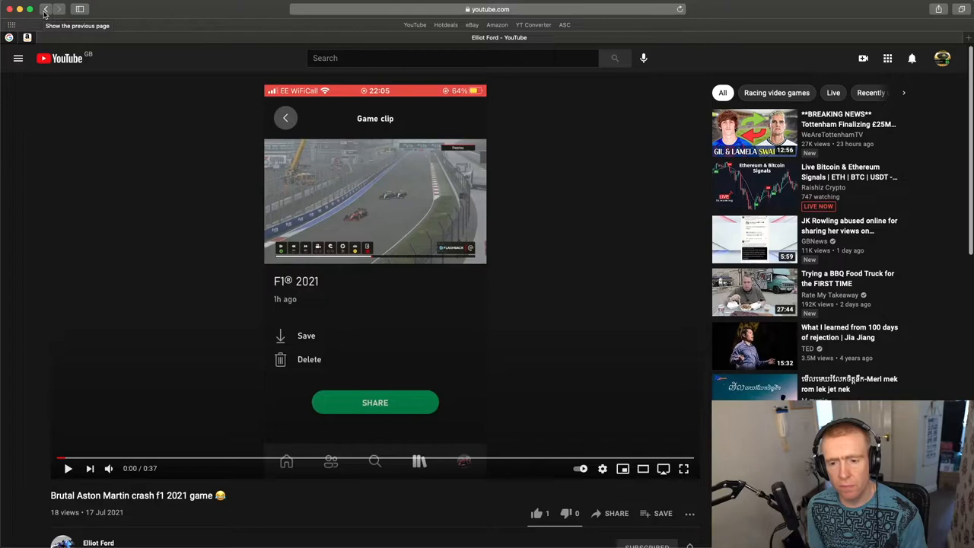
Step: Go back from the crash Short to the channel's Videos tab listing all eight uploads
left_click(46, 9)
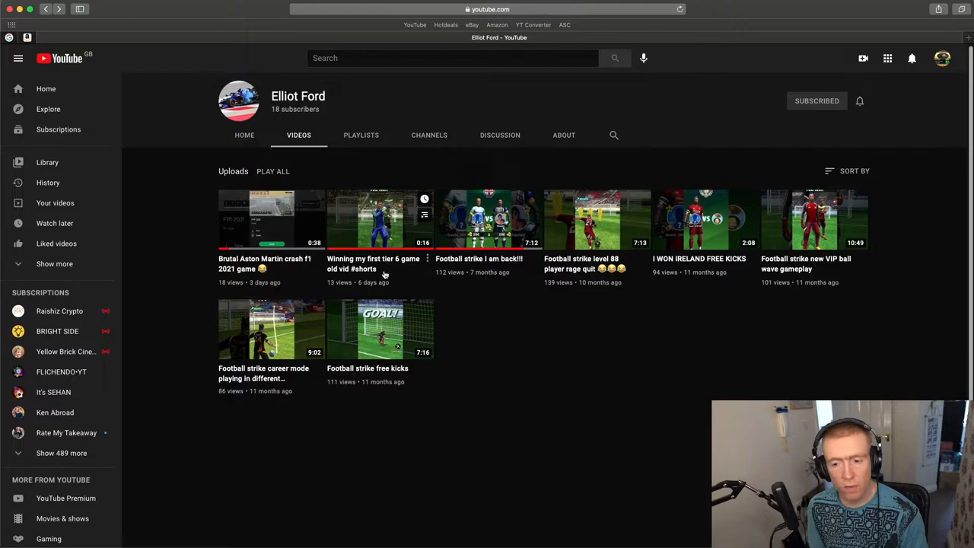
mouse_move(396, 264)
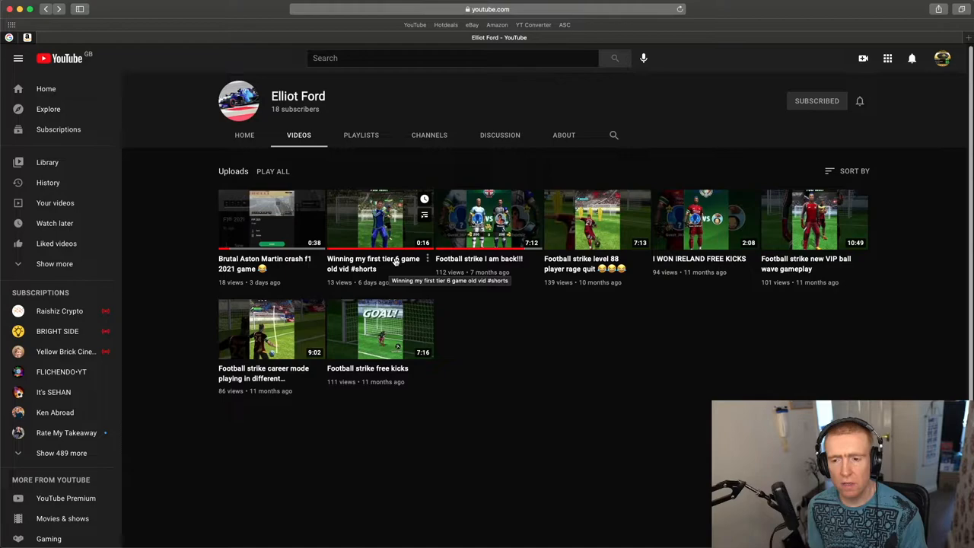
mouse_move(292, 245)
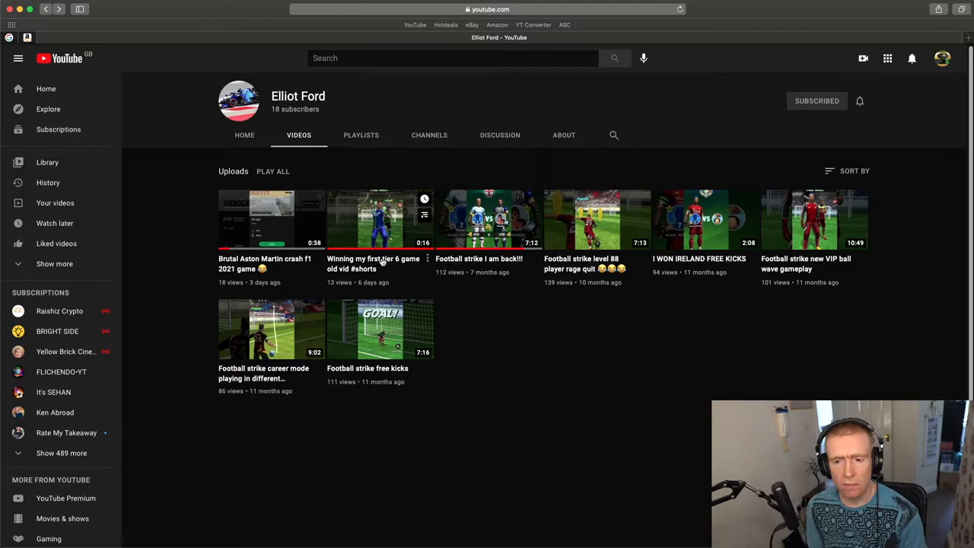
left_click(373, 219)
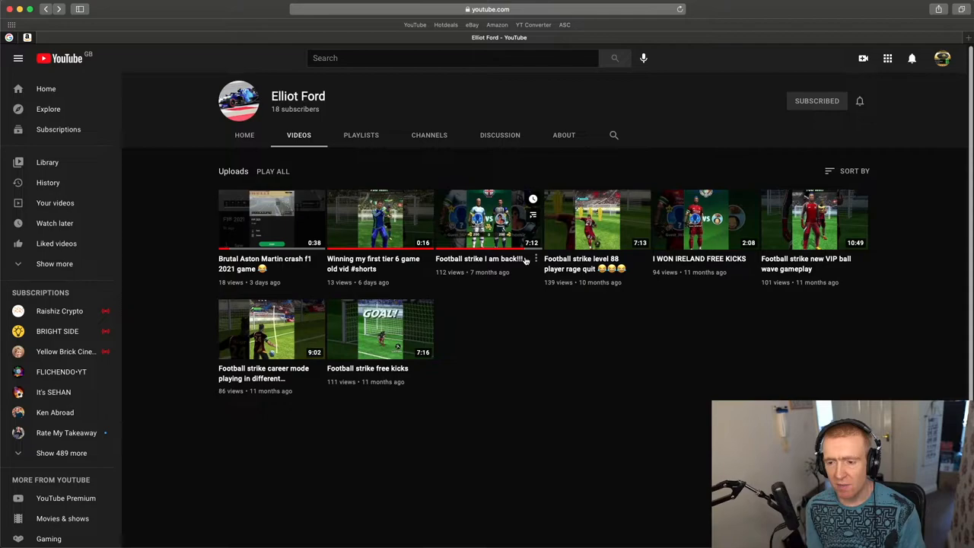
Step: Play "Football strike i am back!!", seeking ahead and resuming until its You Win! screen
left_click(487, 219)
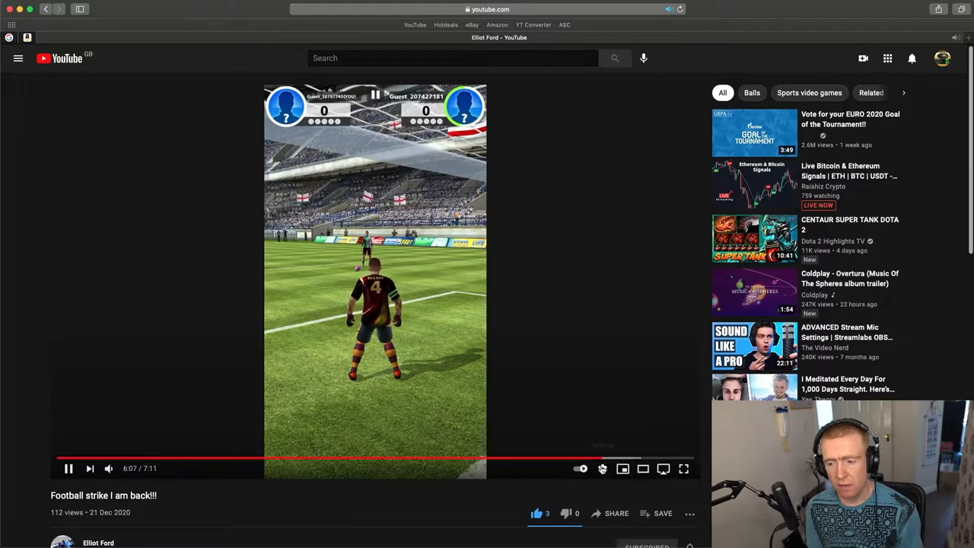
left_click(603, 469)
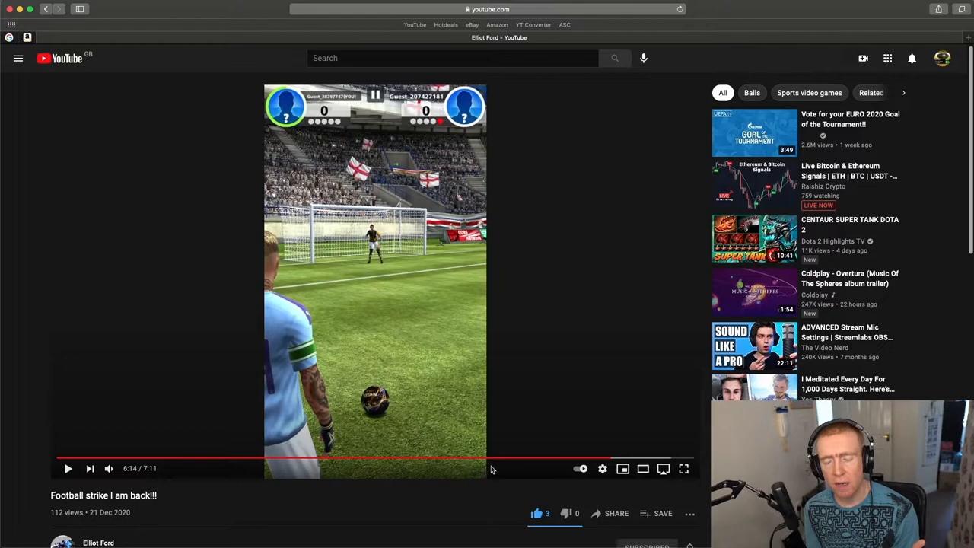
left_click(603, 469)
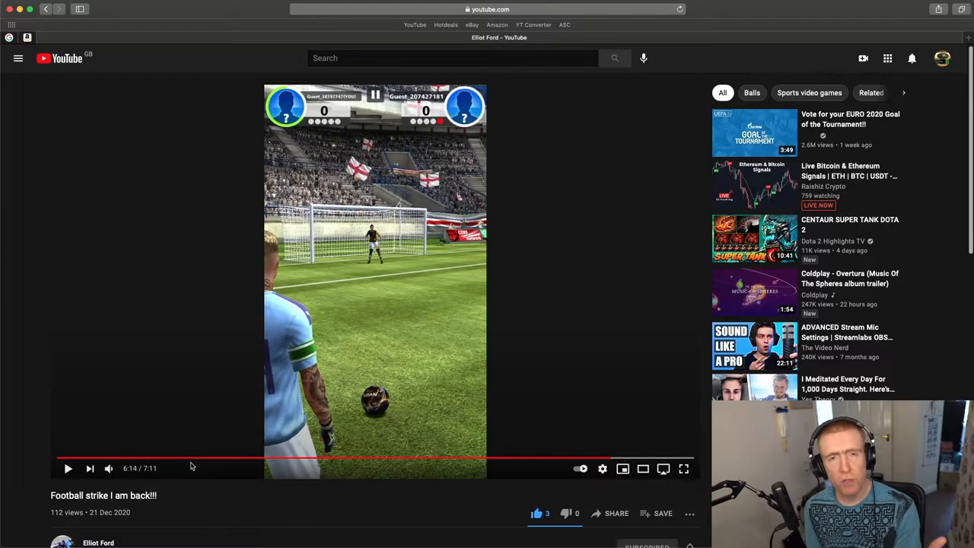
left_click(67, 469)
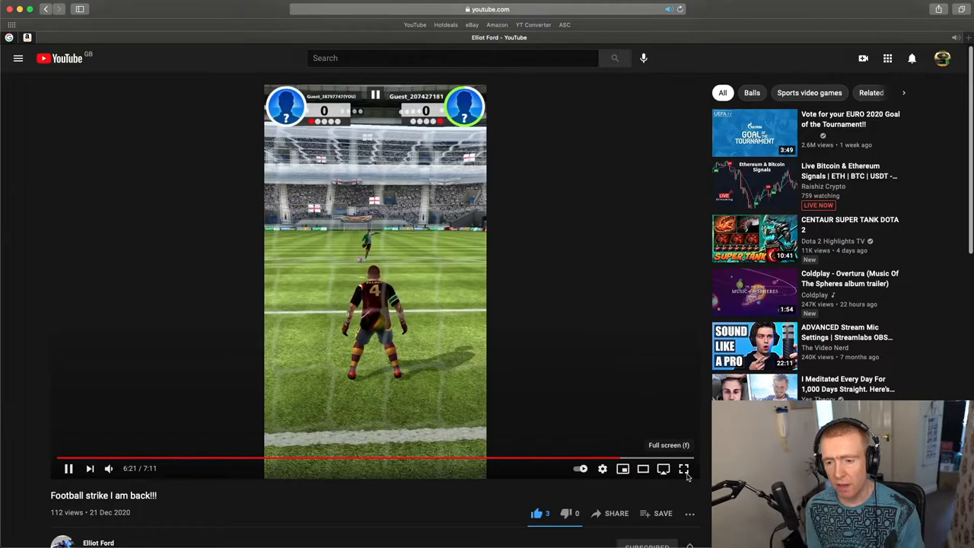
left_click(683, 469)
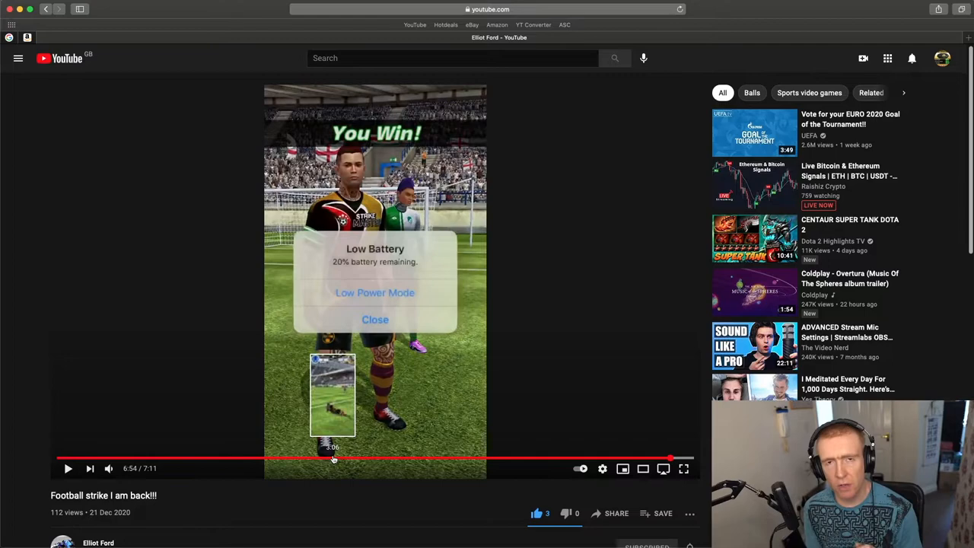
Step: Check the channel's empty Playlists tab, then view its About page description and stats
left_click(44, 9)
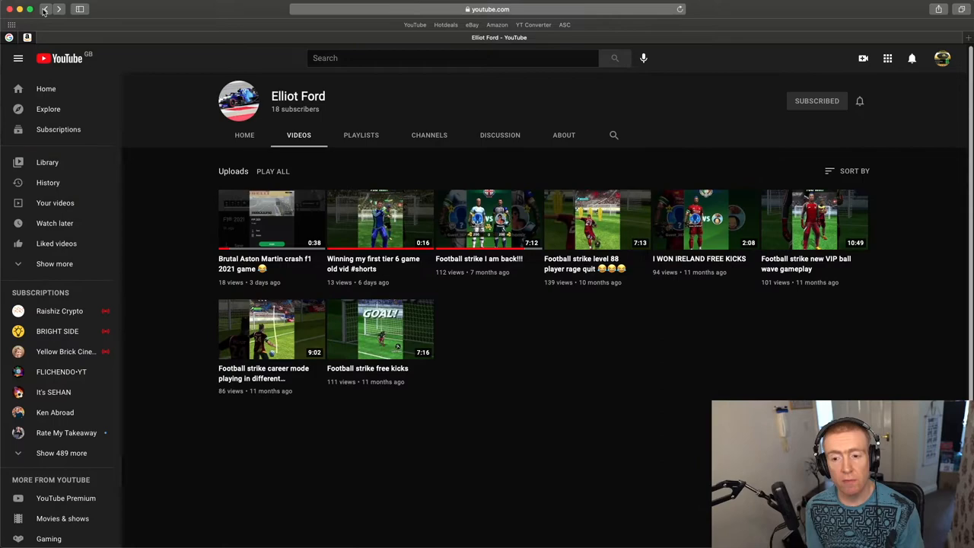
mouse_move(512, 256)
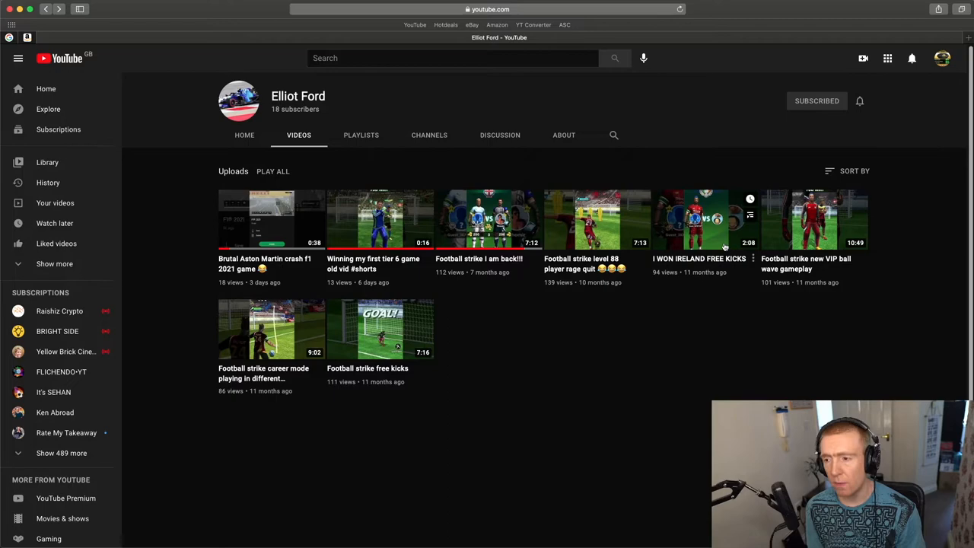
left_click(361, 134)
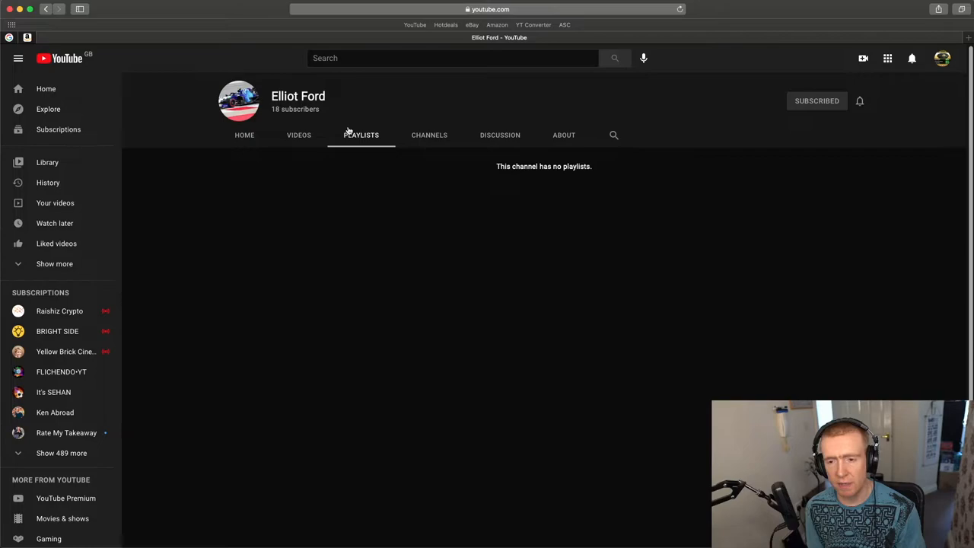
left_click(563, 133)
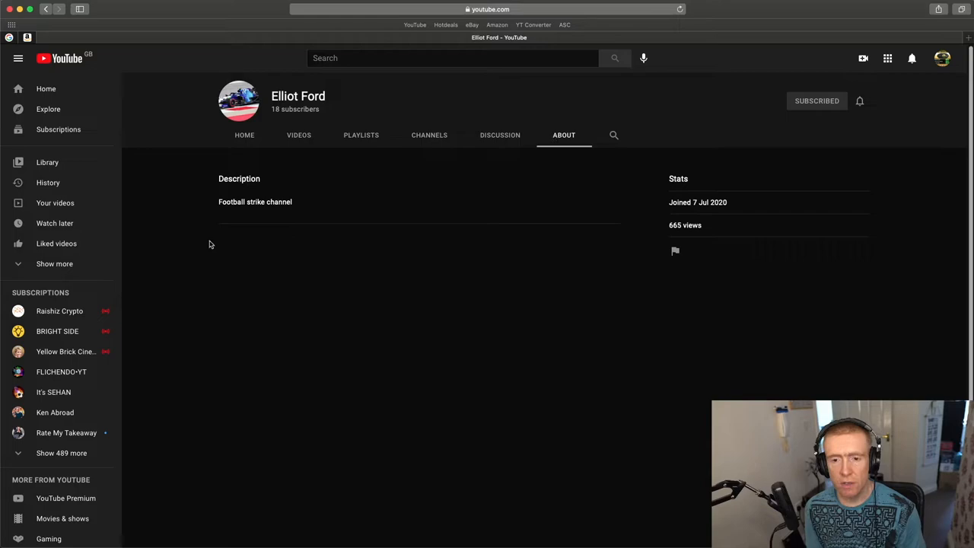
Step: Return from the About page to the channel's Videos tab with all eight uploads
left_click(298, 134)
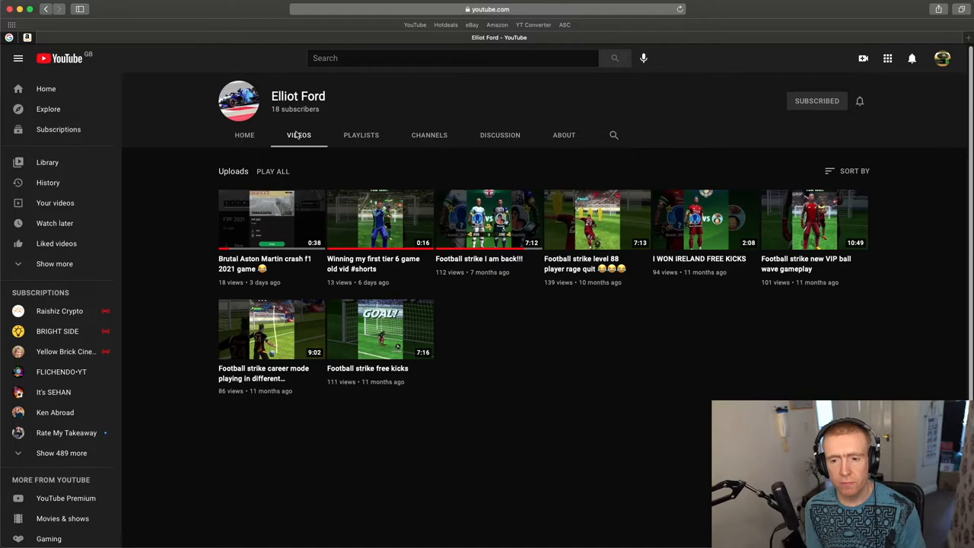
mouse_move(612, 135)
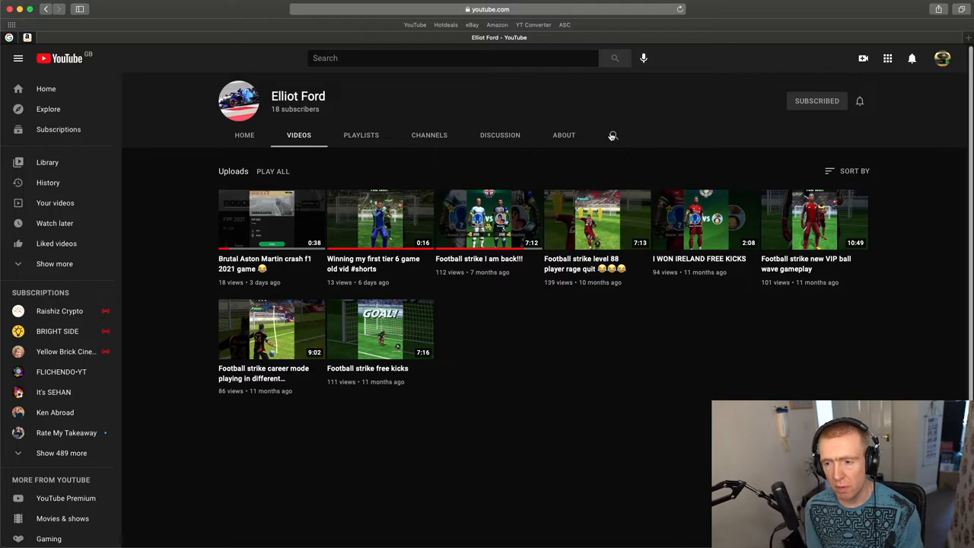
mouse_move(466, 292)
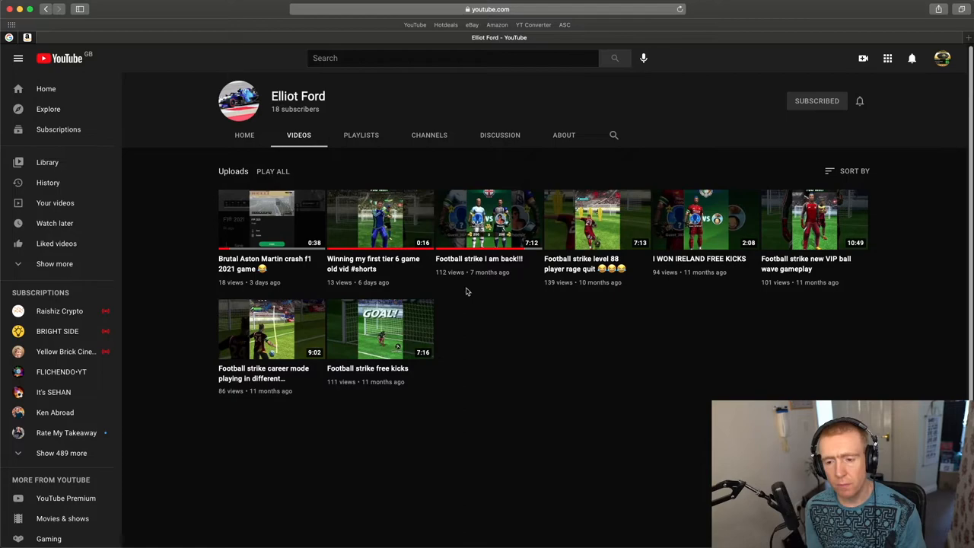